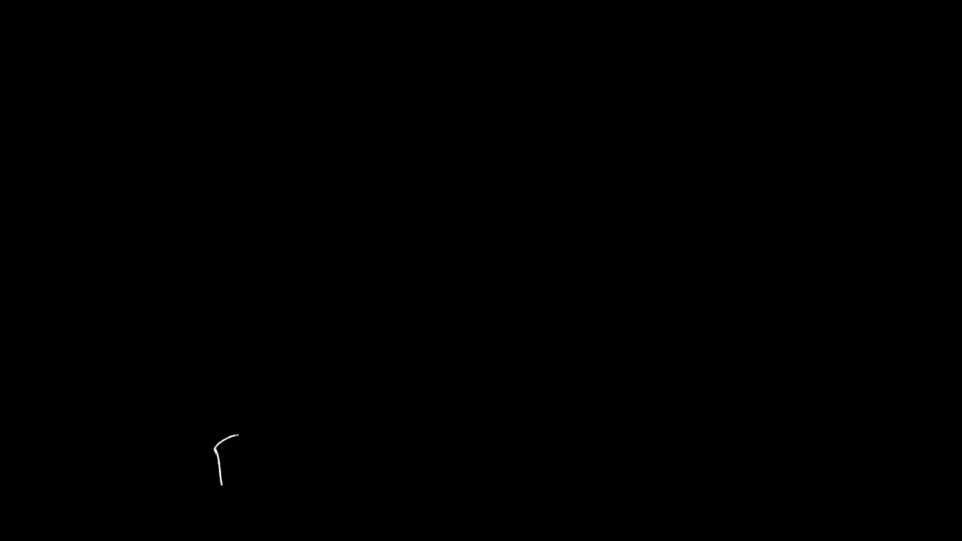
Handwrite 'PHYSICAL' in white at the lower left of the black canvas.
drag(221, 448, 319, 467)
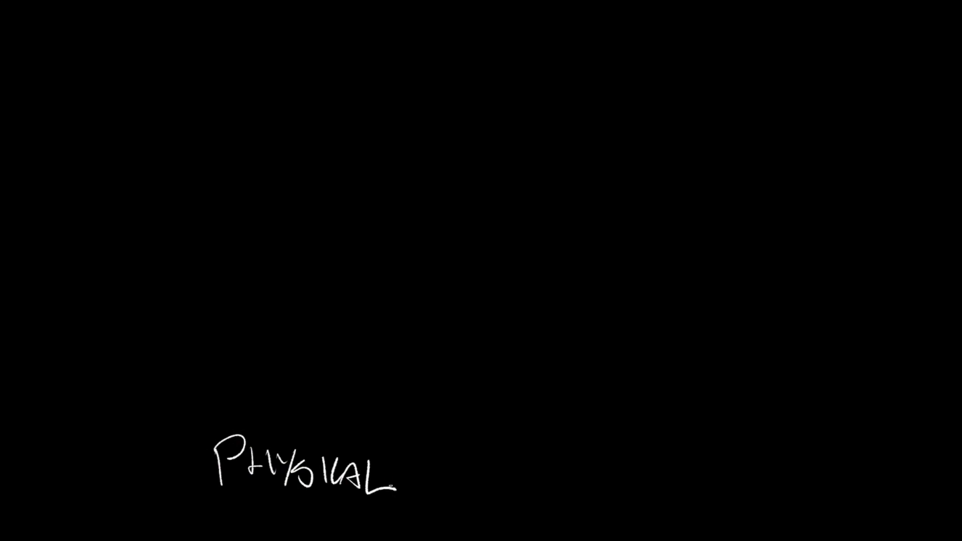
Sketch a horizontal line with plus and minus marks above a wavy signal line, right of PHYSICAL.
drag(522, 459, 580, 456)
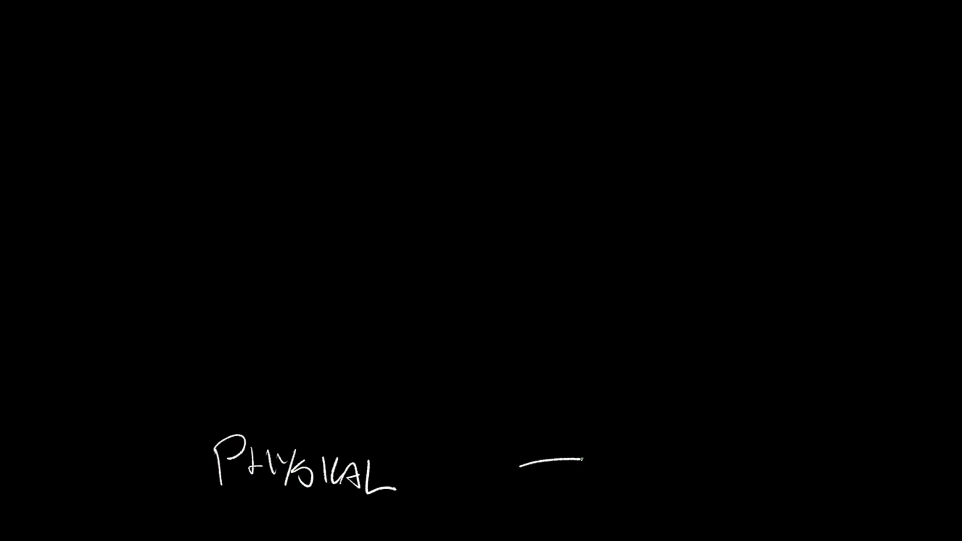
drag(553, 457, 681, 448)
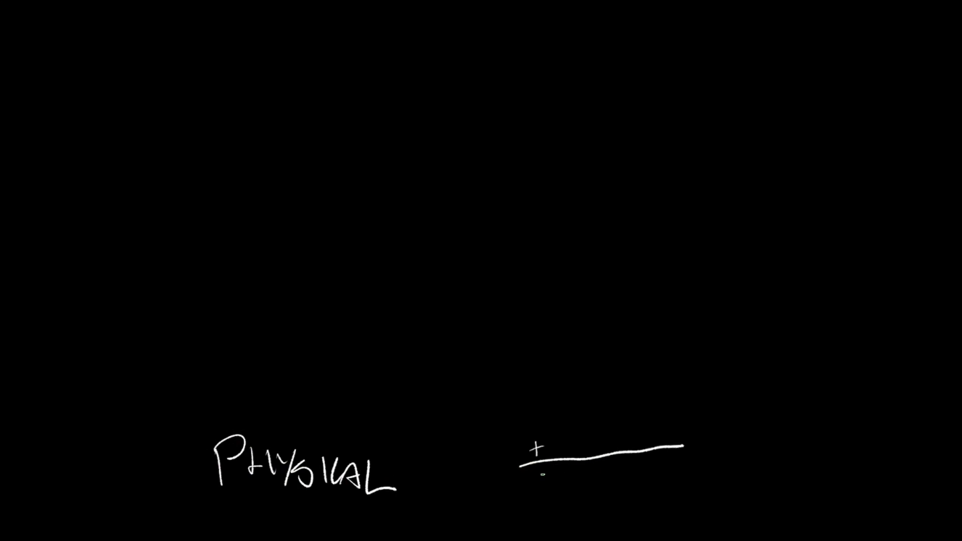
drag(571, 478, 700, 463)
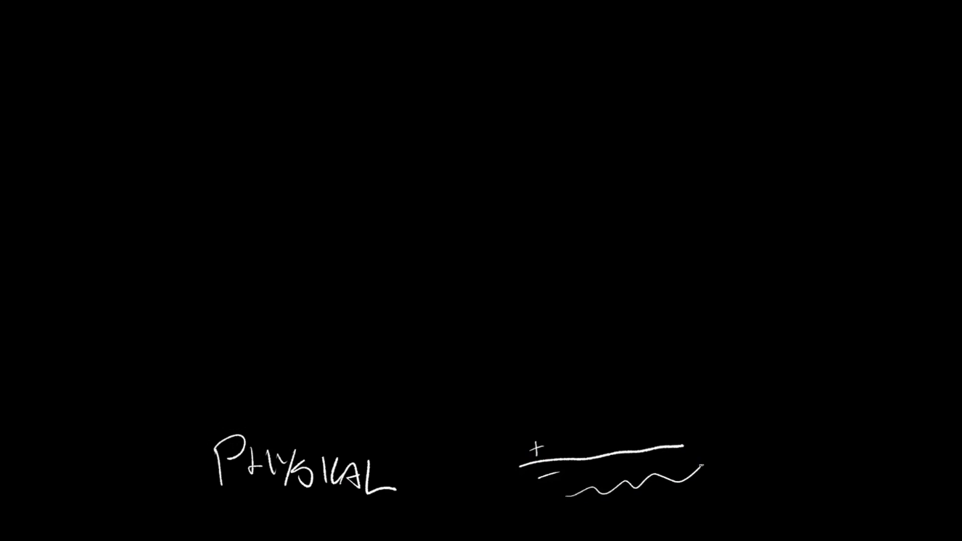